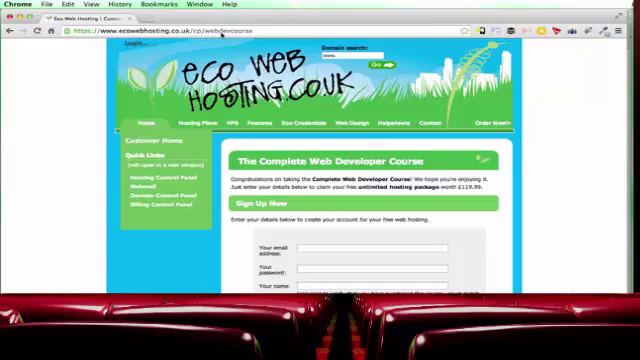
mouse_move(494, 96)
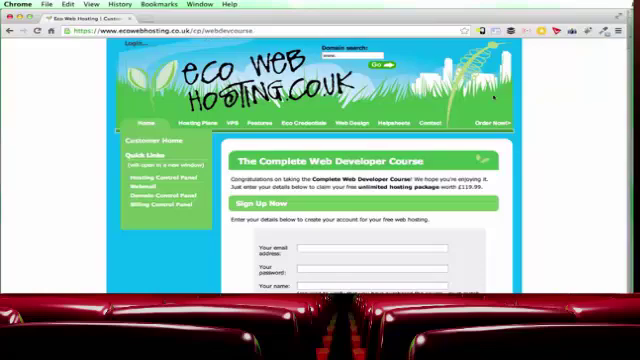
Enter email, password and name on the course sign-up form and create the account.
scroll(down, 3)
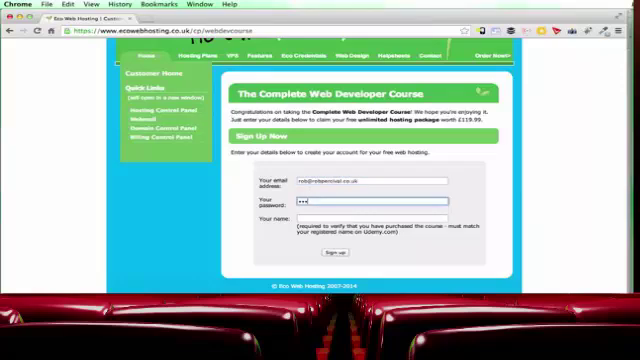
text(•)
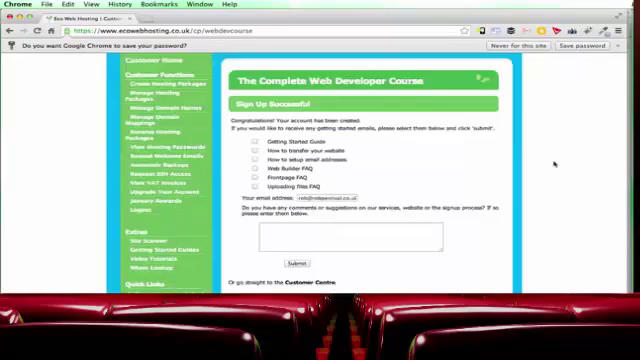
scroll(down, 3)
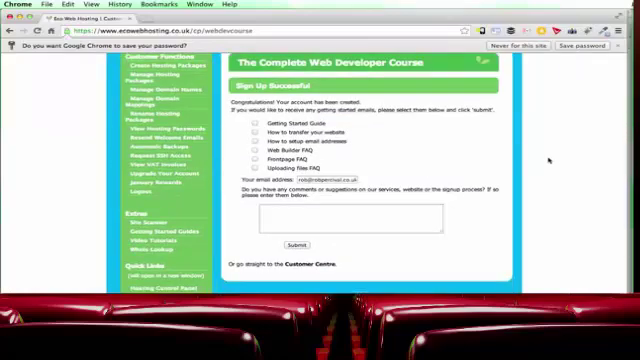
click(256, 132)
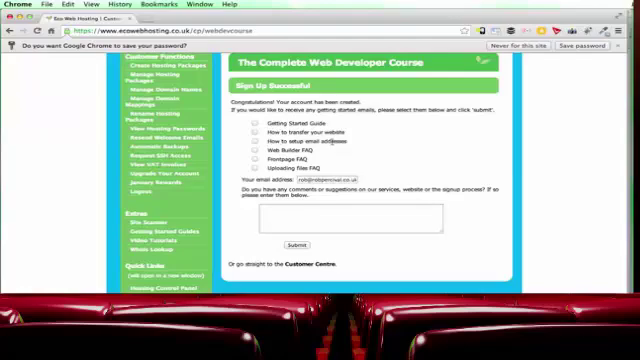
scroll(up, 3)
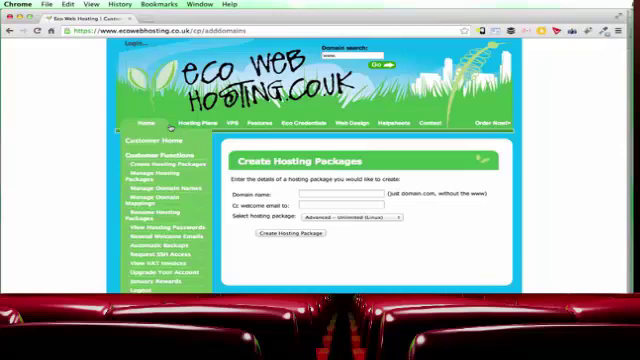
mouse_move(300, 174)
text(anytestdomainwillwork.com)
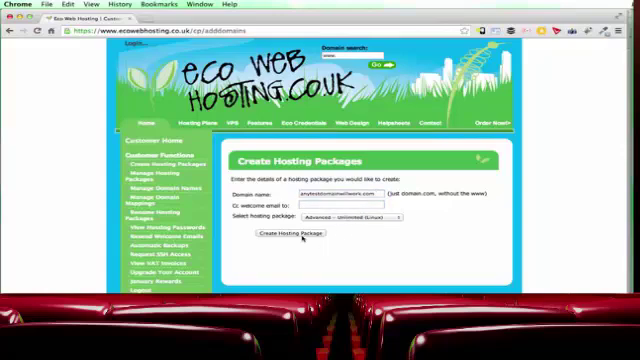
Create the hosting package for anytestdomainwillwork.com.
click(288, 234)
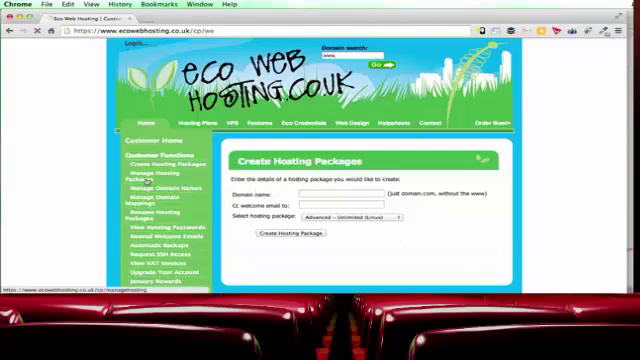
Open Manage Hosting Packages and scroll to see the anytestdomainwillwork.com package.
click(157, 180)
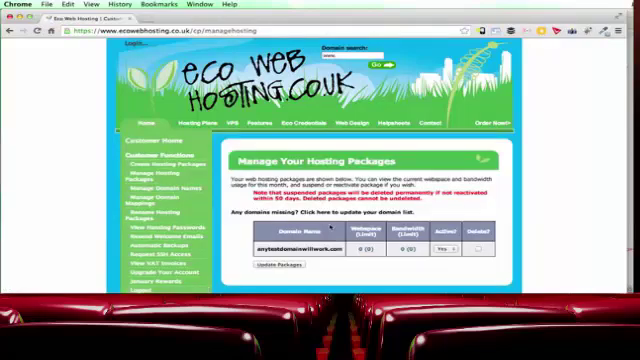
scroll(down, 3)
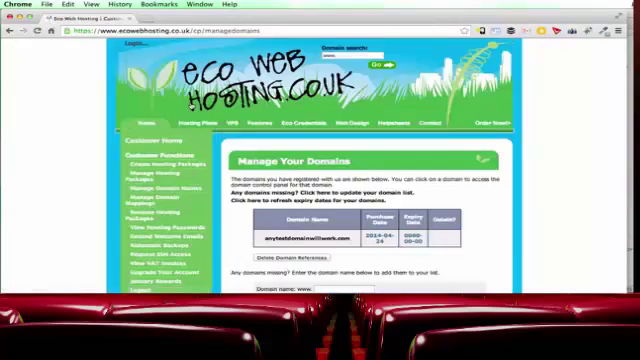
Open the Domain Control Panel for anytestdomainwillwork.com from the registered domains list.
scroll(down, 3)
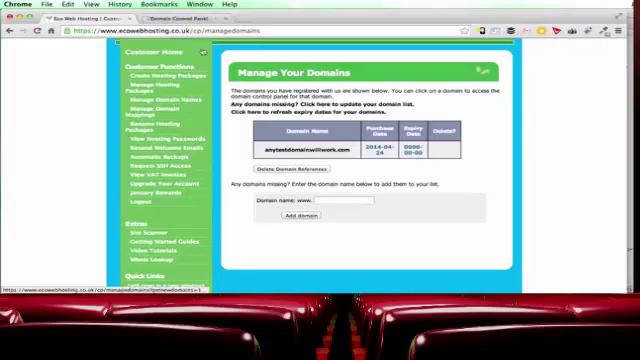
click(296, 151)
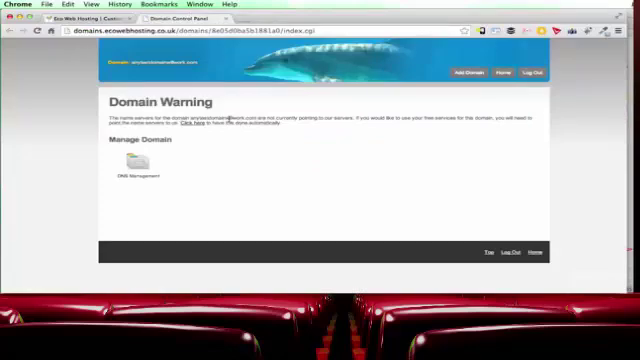
mouse_move(253, 124)
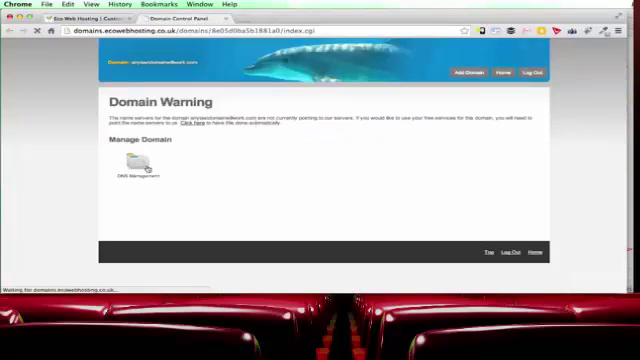
Open DNS Management for anytestdomainwillwork.com and scroll through its DNS records.
click(133, 160)
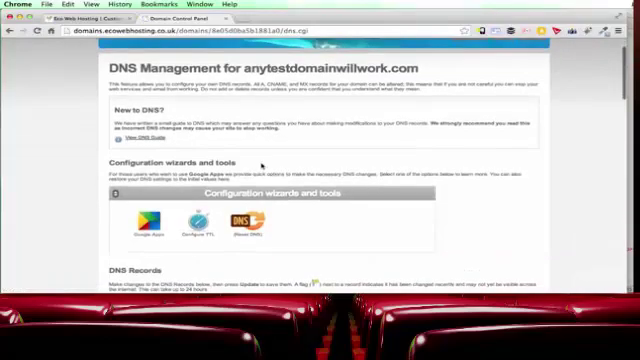
scroll(down, 3)
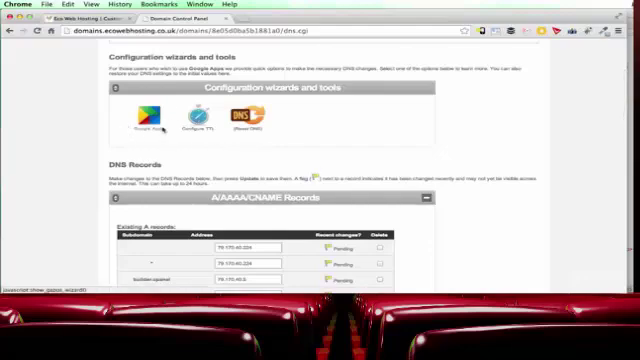
scroll(down, 3)
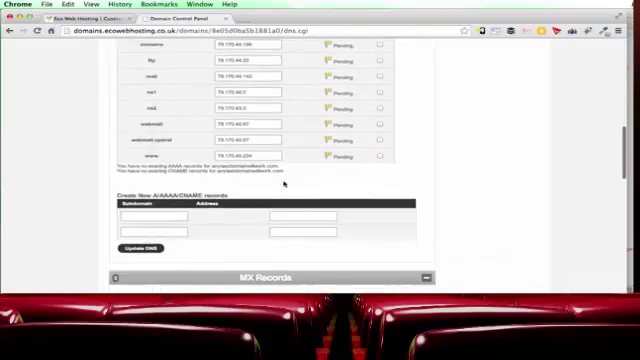
scroll(down, 3)
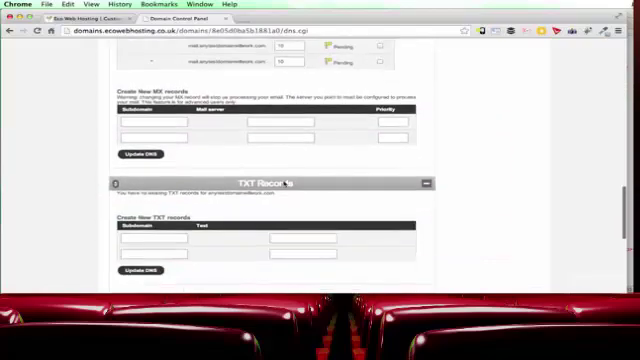
scroll(down, 3)
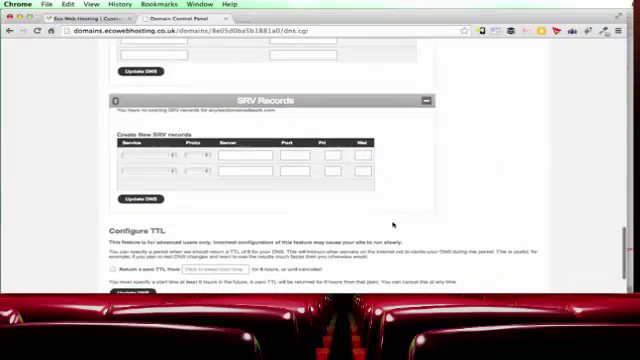
scroll(down, 3)
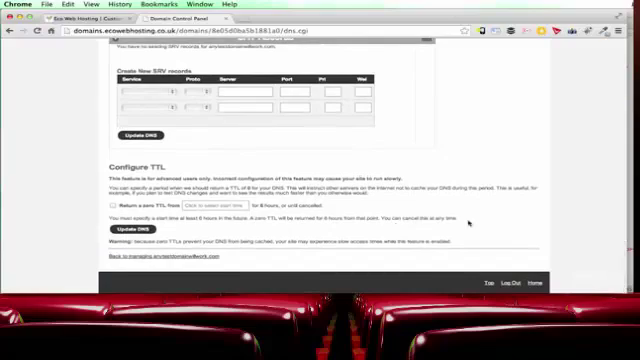
scroll(up, 3)
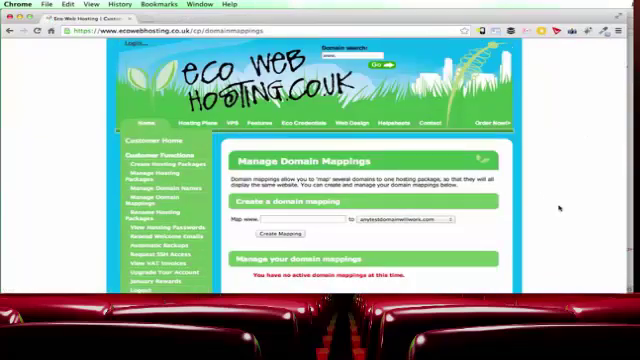
Review domain mappings, then log into cPanel for anytestdomainwillwork.com.
scroll(down, 3)
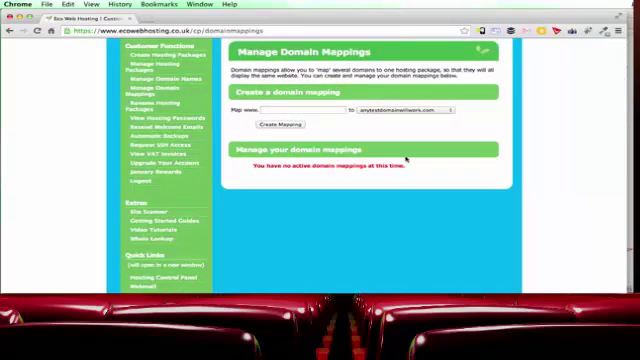
text(anothe)
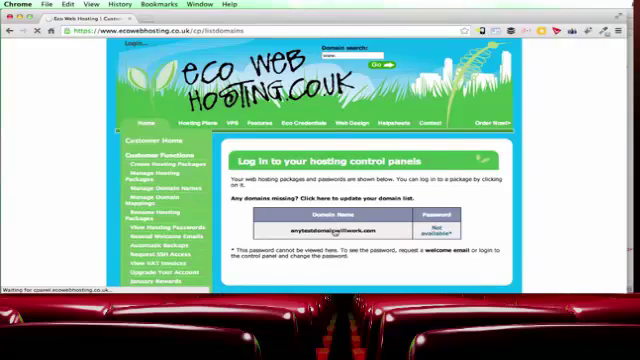
click(310, 224)
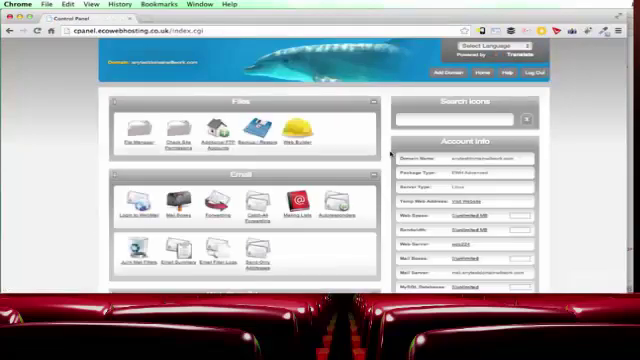
scroll(down, 3)
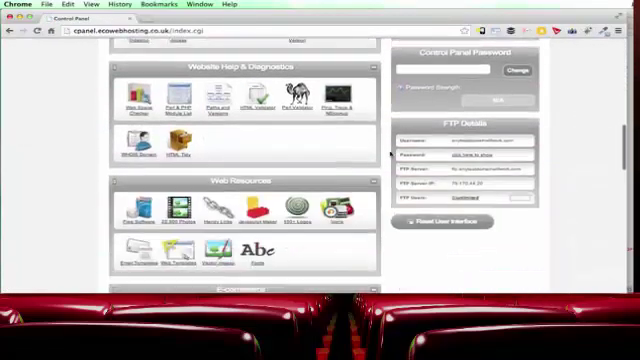
scroll(down, 3)
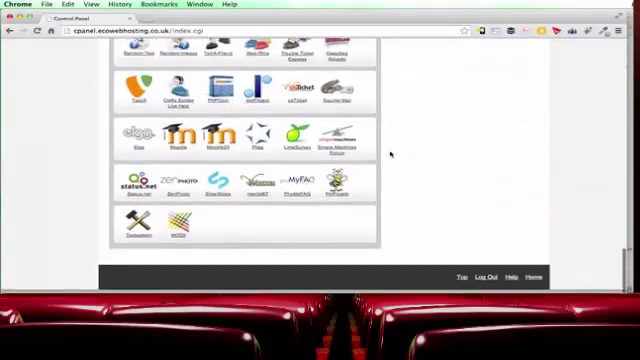